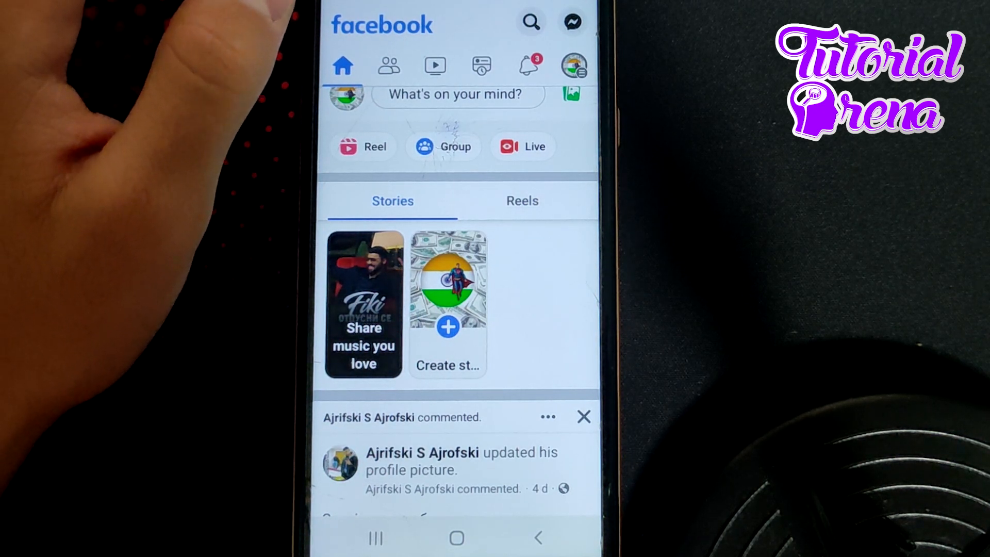
- Bring up the Facebook account menu with Settings & privacy expanded
left_click(572, 64)
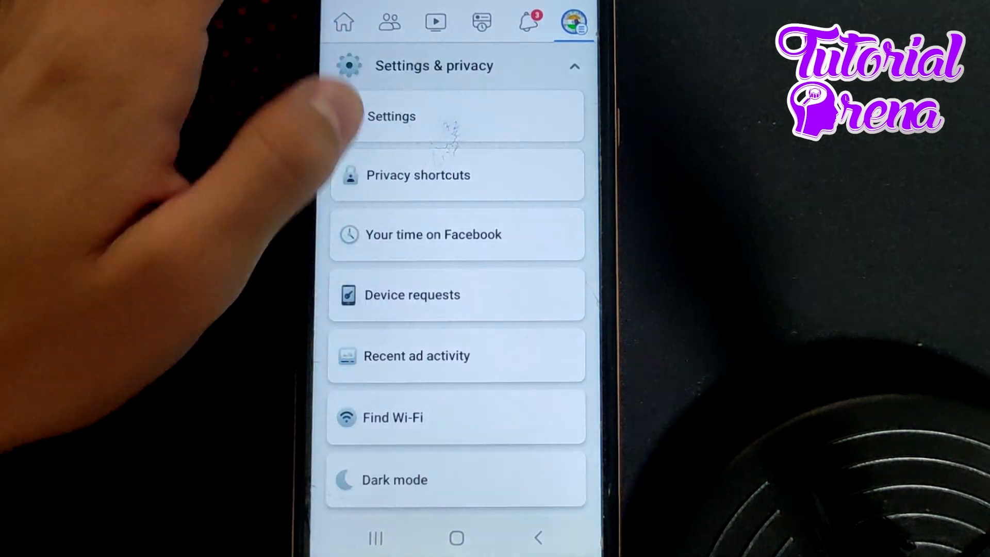
- Reach the Activity log by searching settings for 'activity'
left_click(391, 117)
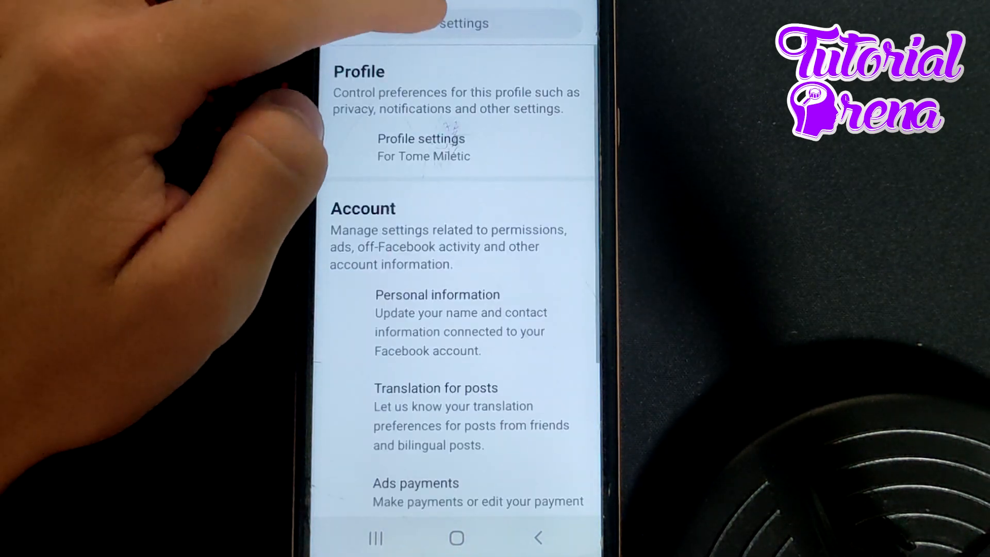
left_click(455, 24)
type("activity")
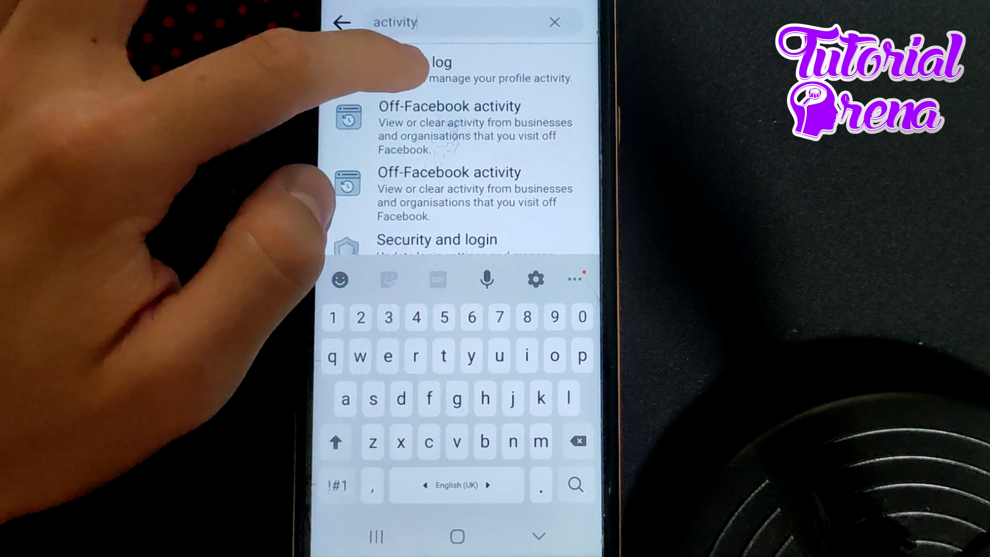
left_click(439, 69)
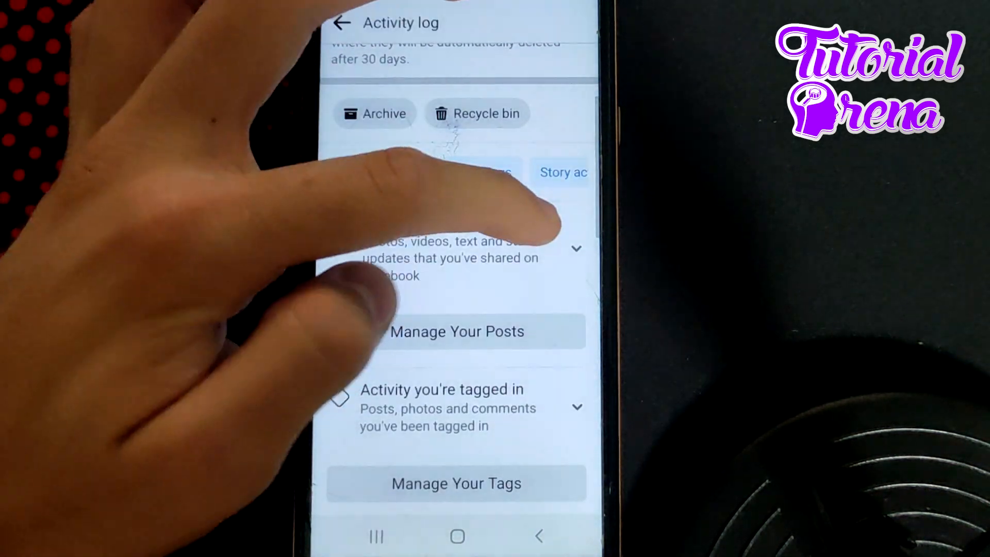
- Select an old post under Your posts and send it to the Recycle bin
left_click(454, 253)
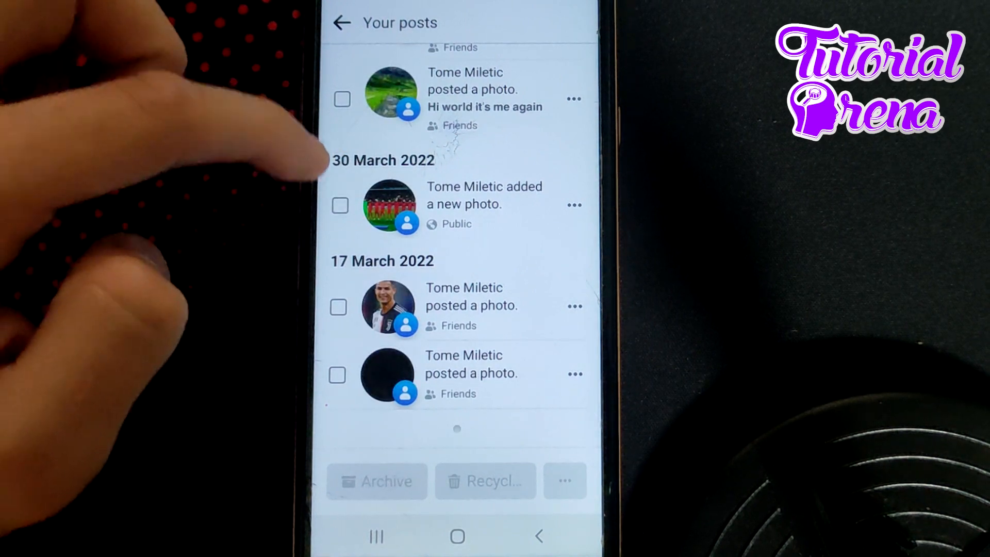
left_click(485, 481)
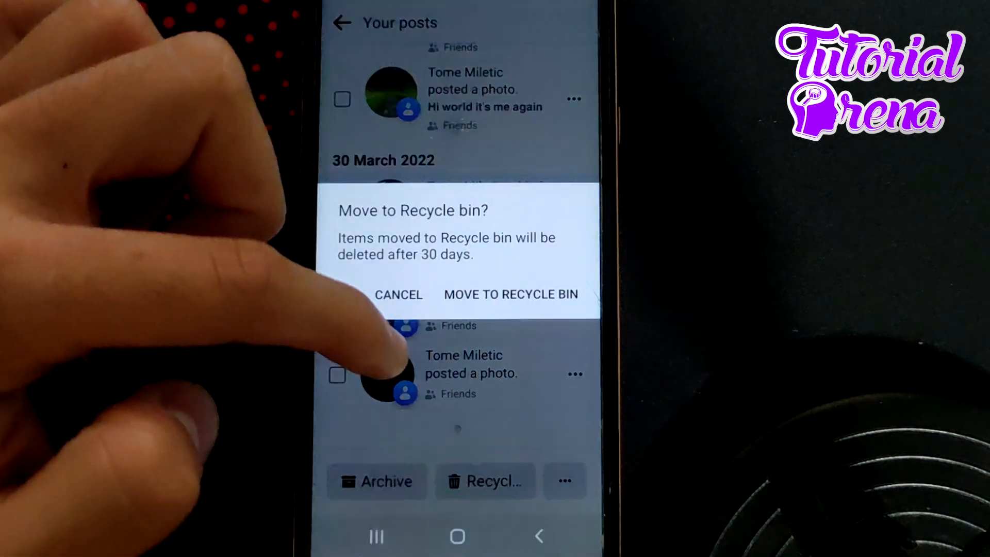